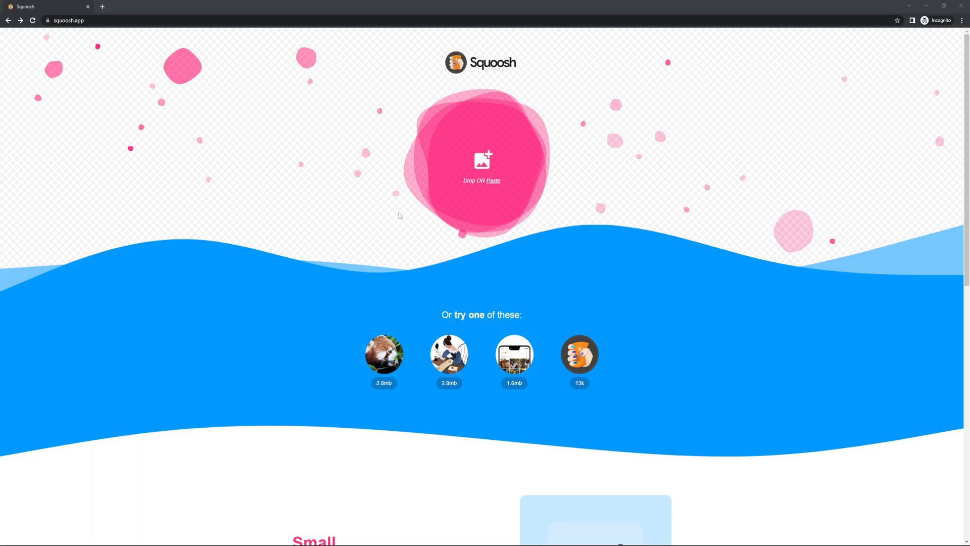
mouse_move(66, 30)
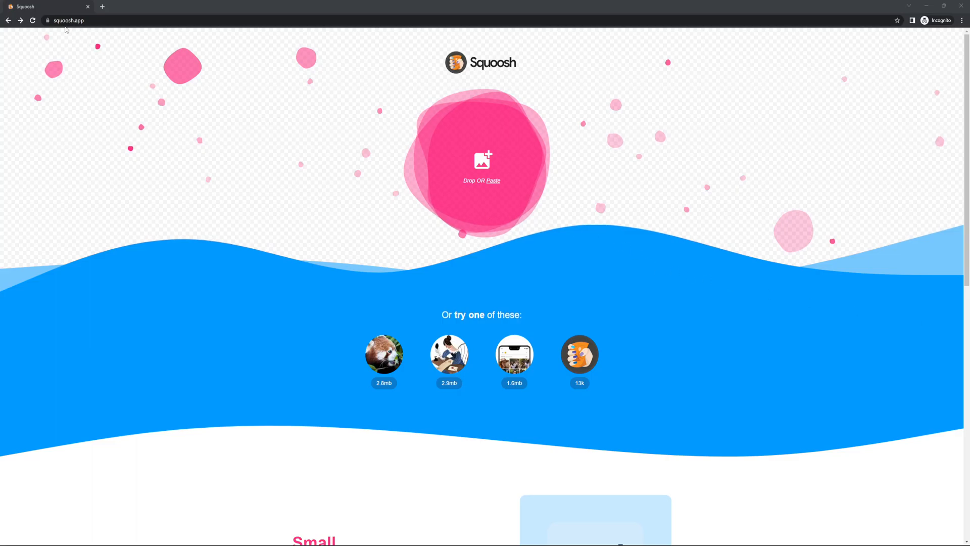
mouse_move(402, 182)
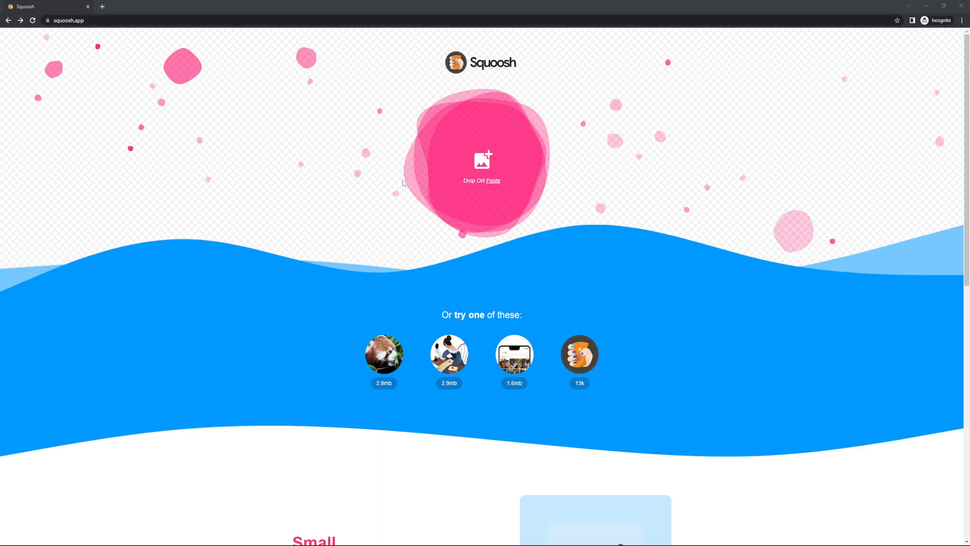
mouse_move(499, 221)
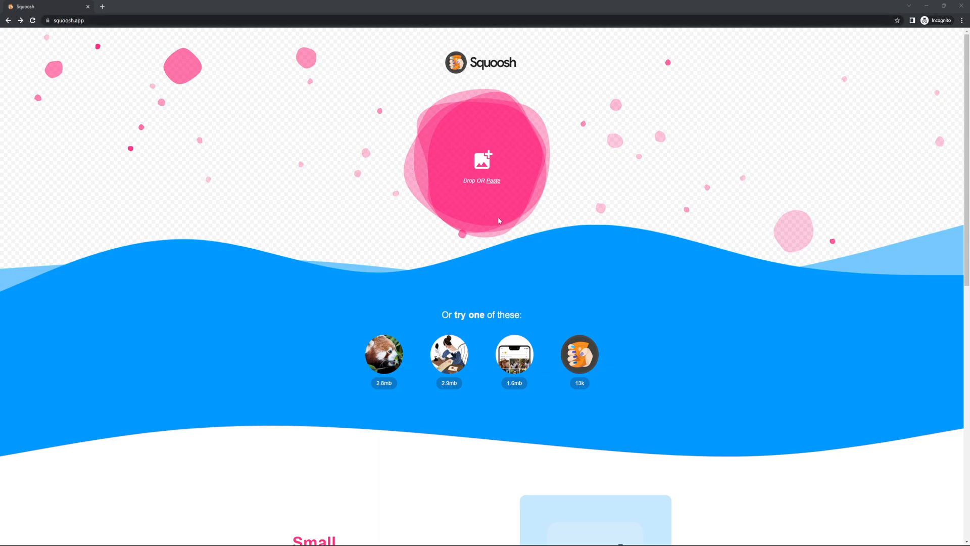
mouse_move(482, 165)
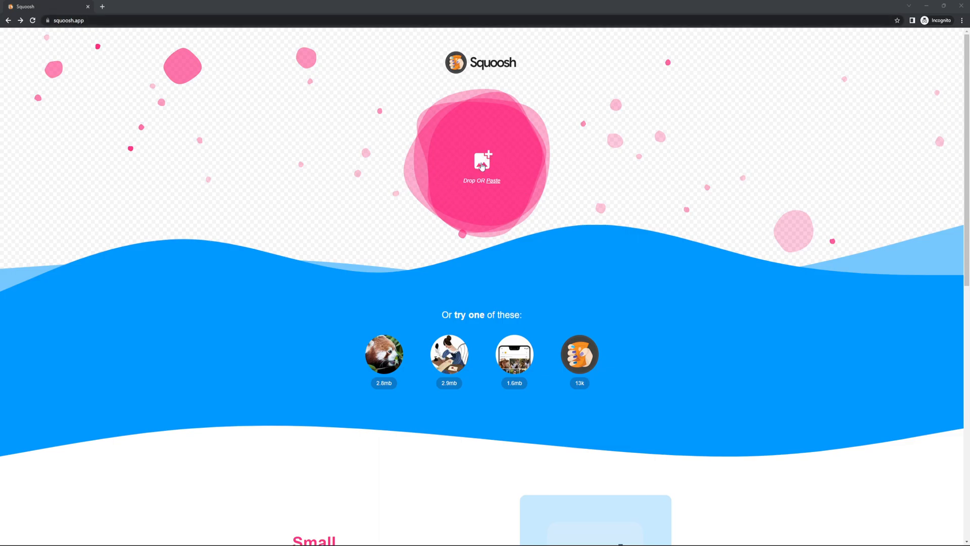
- Open the file picker from Squoosh's upload area to choose an image
left_click(482, 162)
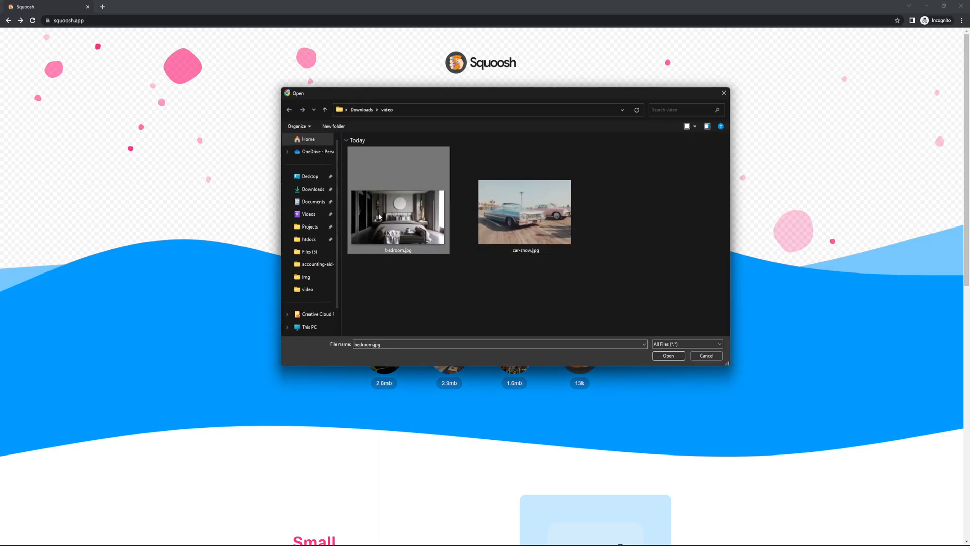
- Load bedroom.jpg and enable resizing to 1600×900 with Lanczos3
left_click(667, 355)
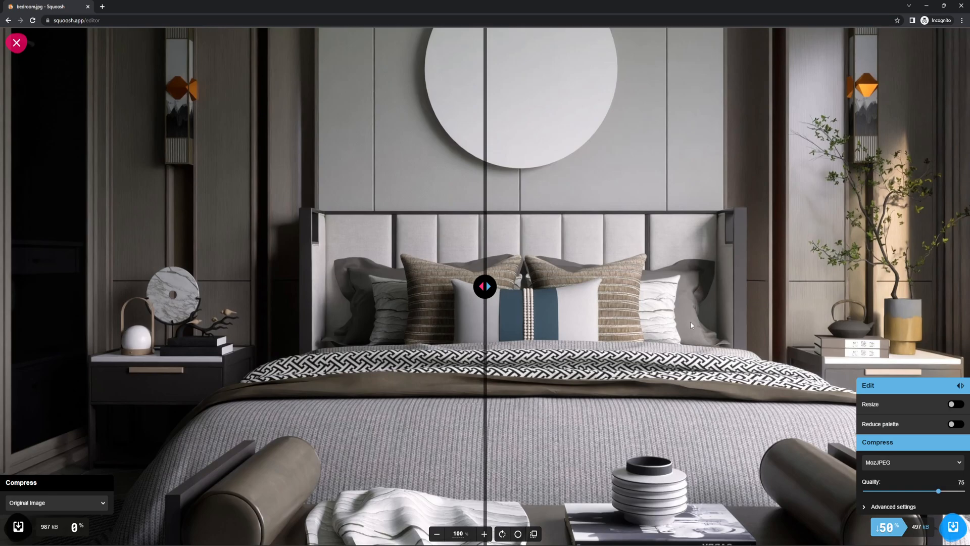
mouse_move(892, 408)
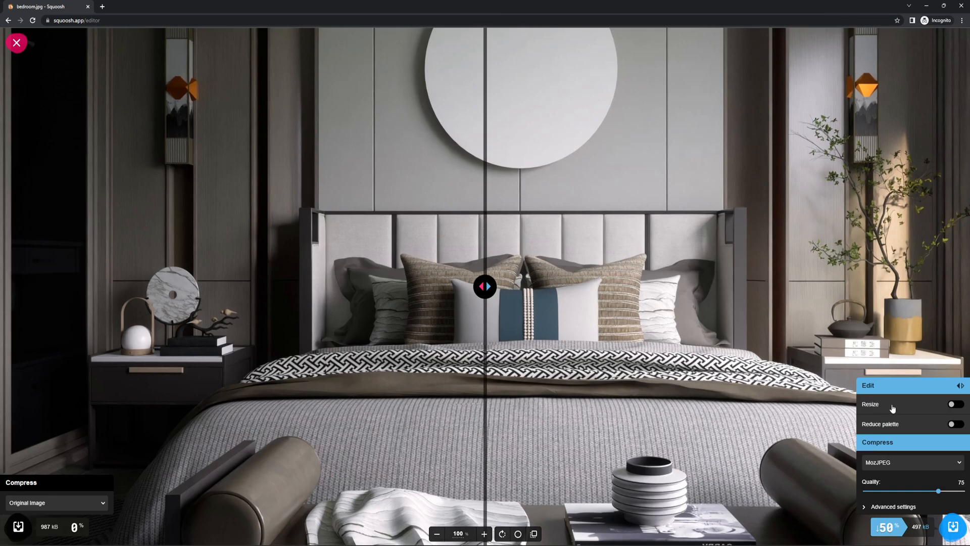
left_click(953, 404)
type("1600")
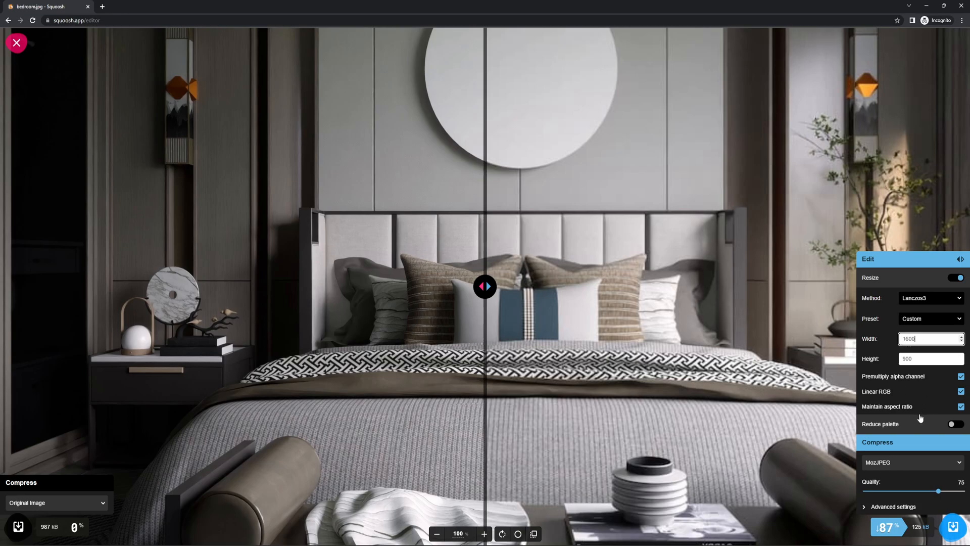
mouse_move(877, 466)
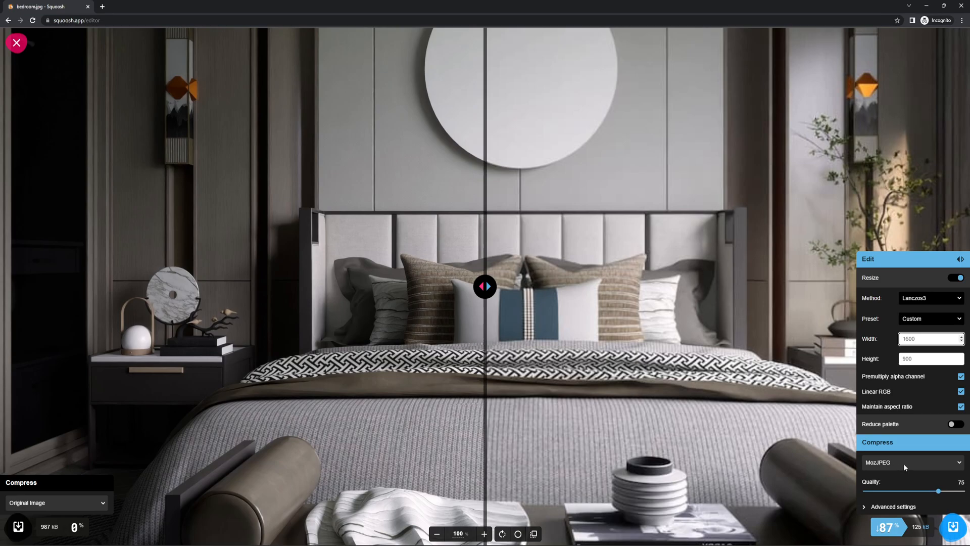
- Switch the output format to WebP at quality 75 and download bedroom.webp (94.3 kB)
left_click(912, 462)
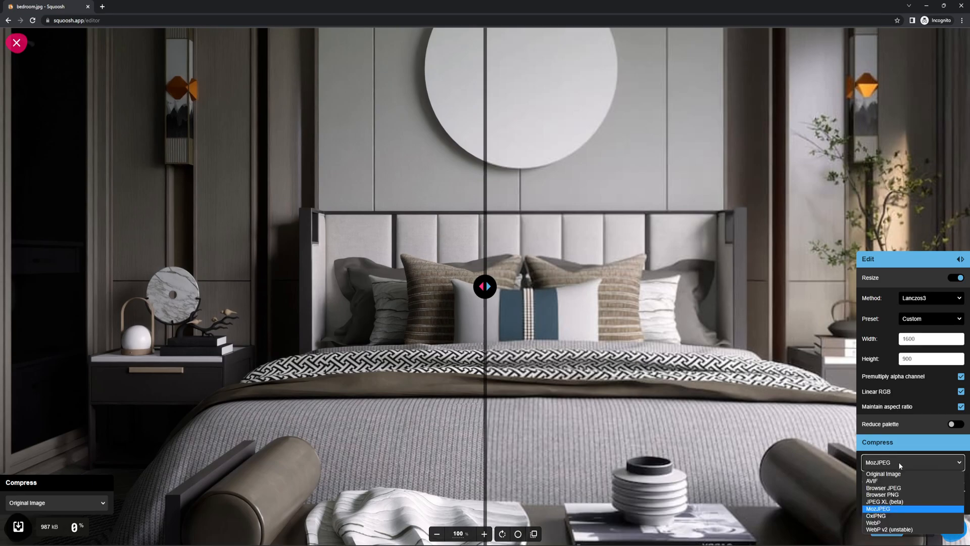
mouse_move(873, 523)
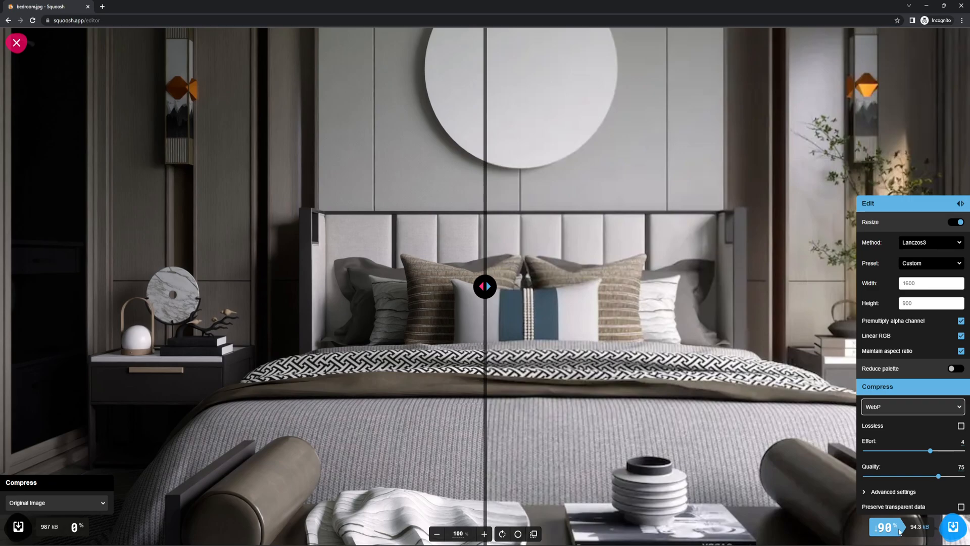
mouse_move(926, 488)
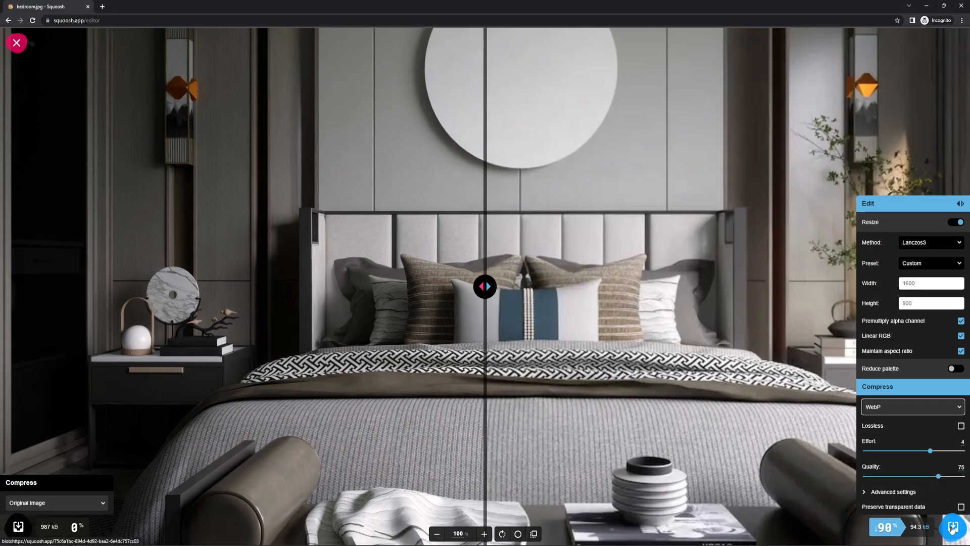
left_click(951, 527)
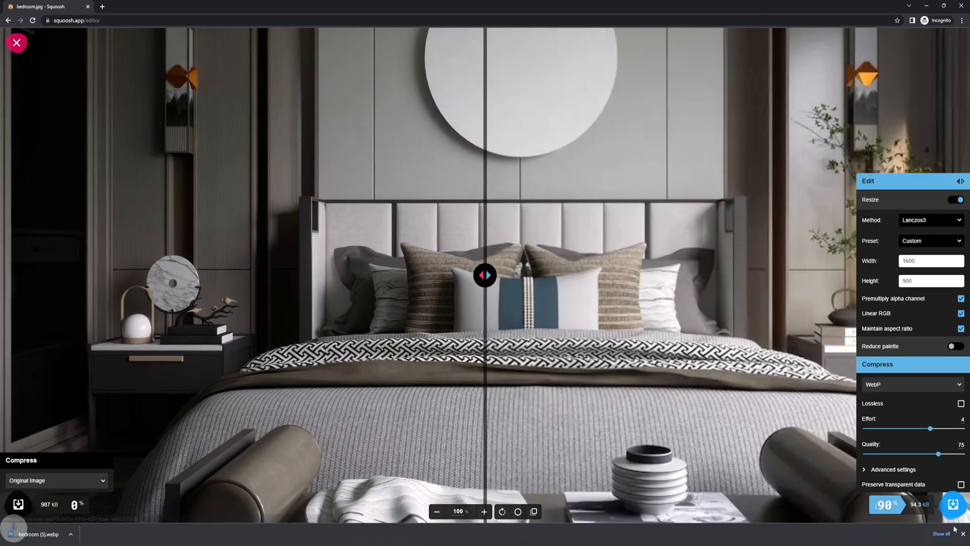